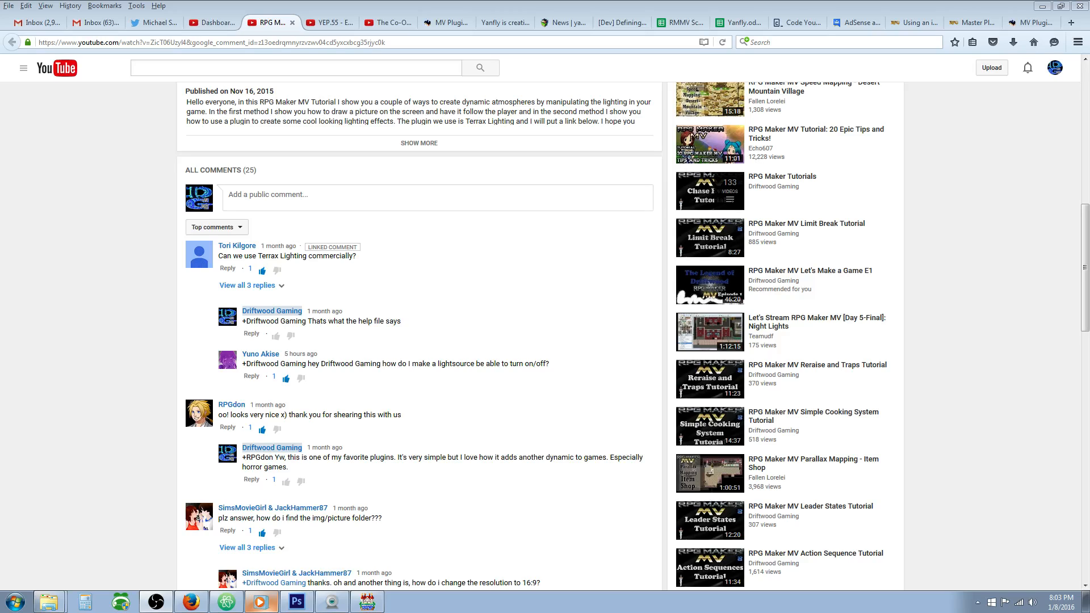
{"action": "mouse_move", "coordinate": [43, 237]}
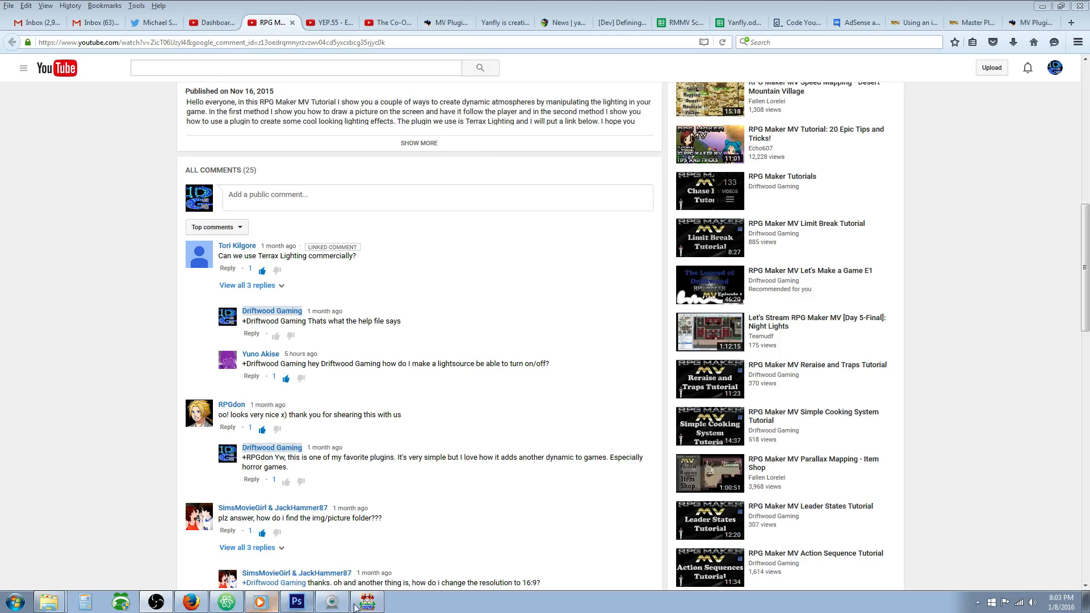
Open the left torch event EV014 on the Sewer Route: North map to see its Light note
{"action": "left_click", "coordinate": [366, 601]}
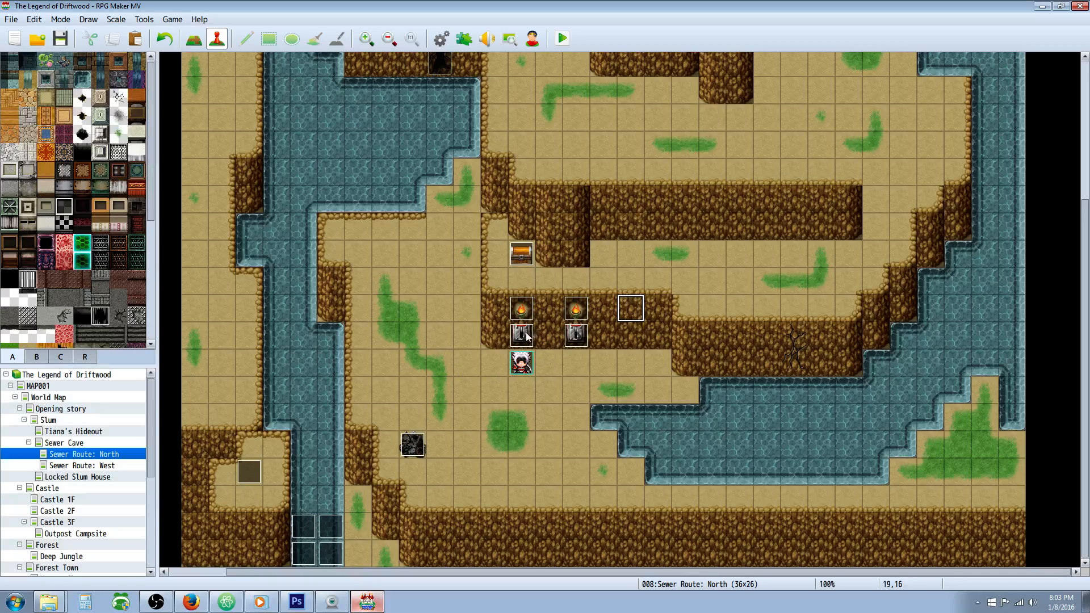
{"action": "mouse_move", "coordinate": [524, 311]}
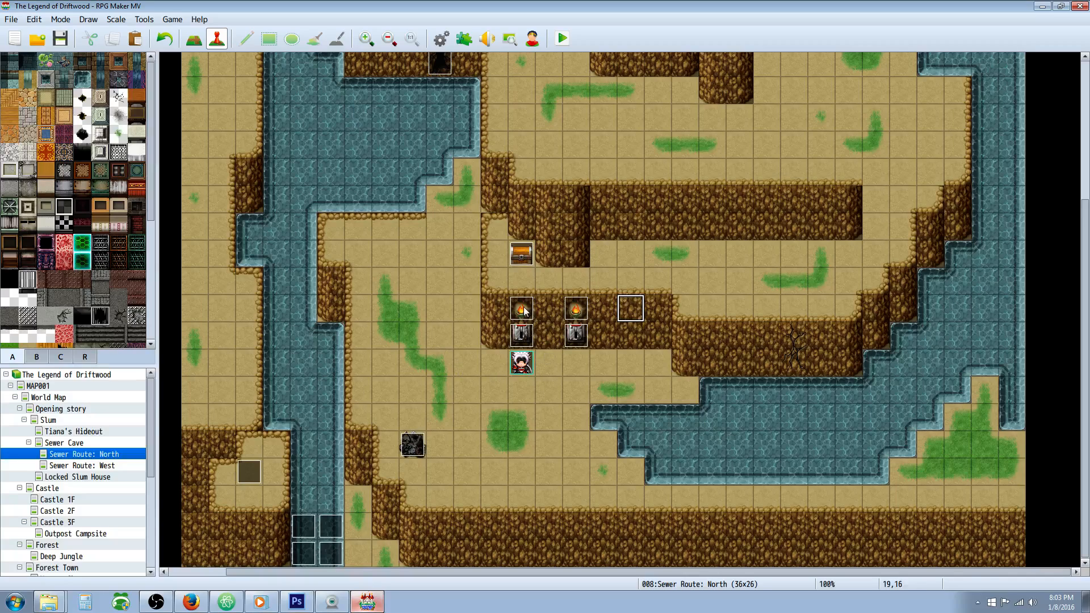
{"action": "double_click", "coordinate": [522, 310]}
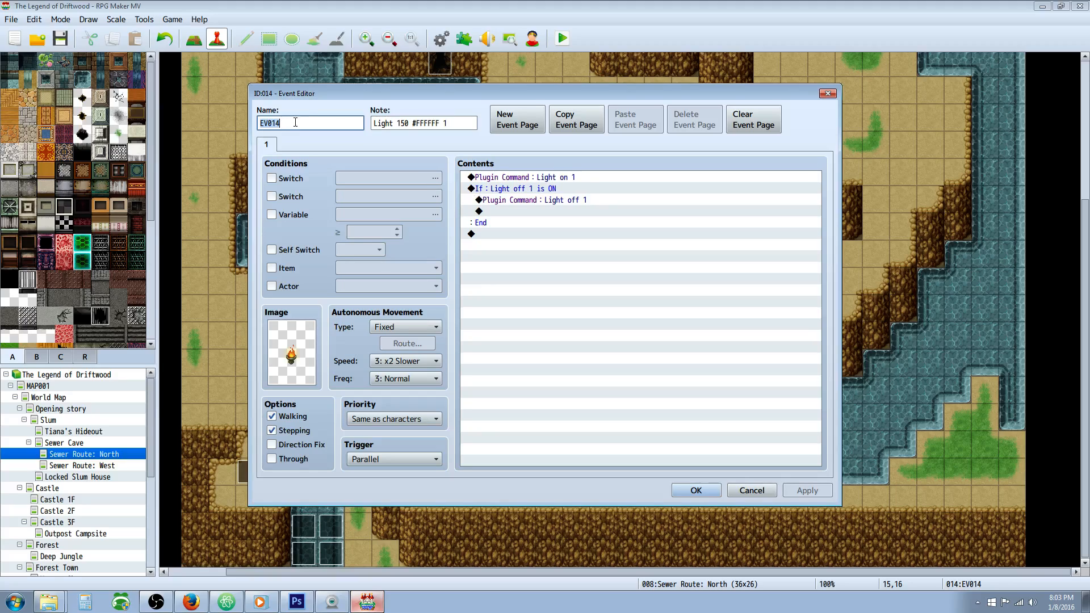
{"action": "left_click", "coordinate": [424, 123]}
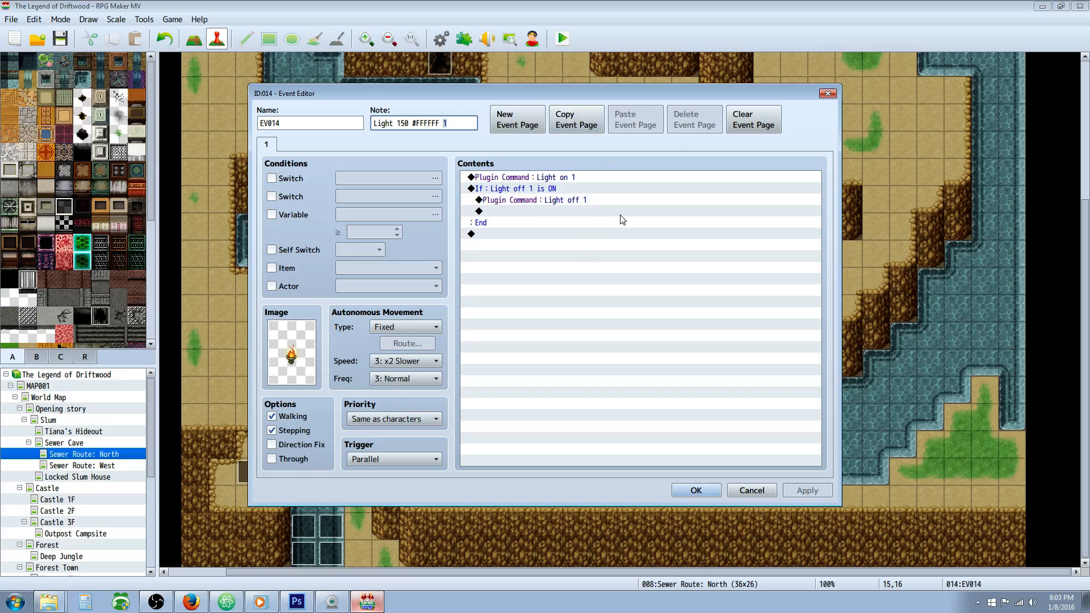
{"action": "mouse_move", "coordinate": [250, 208]}
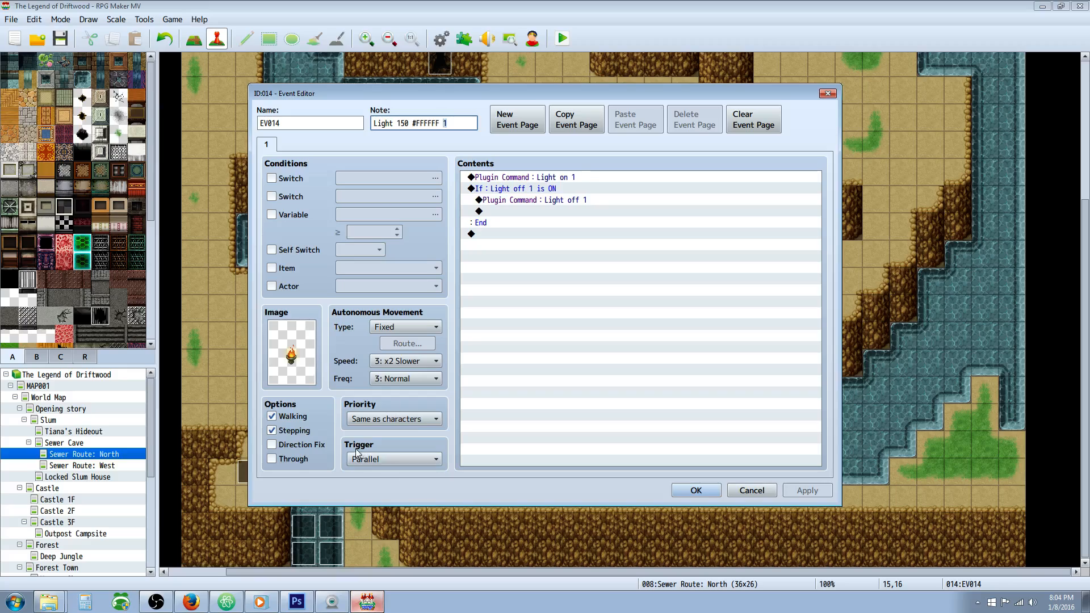
Browse the event command pages, then view the 'Light on 1' plugin command's text
{"action": "left_click", "coordinate": [520, 176]}
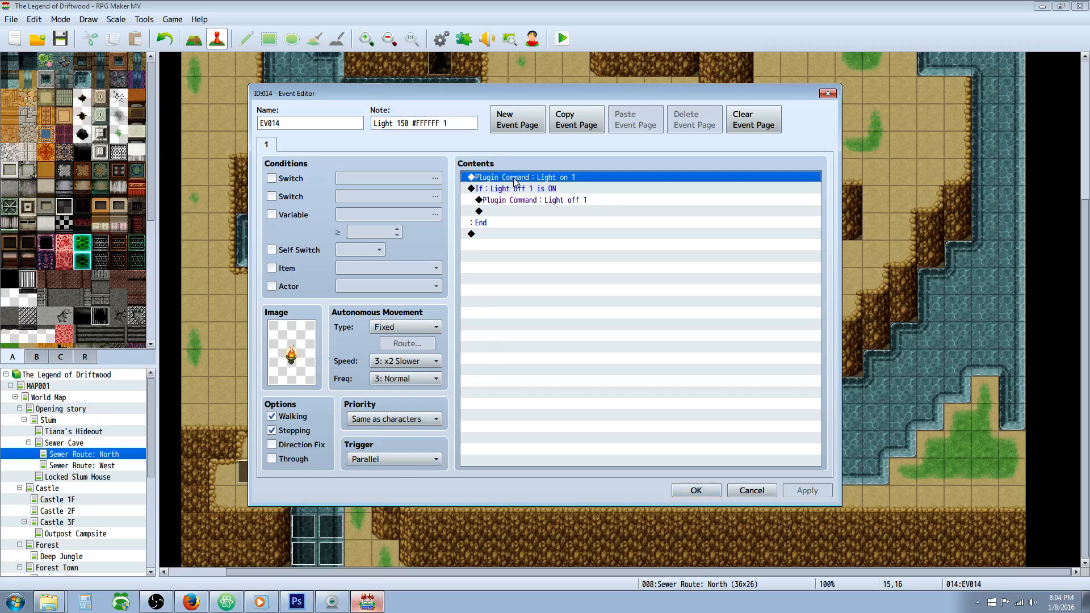
{"action": "mouse_move", "coordinate": [490, 236]}
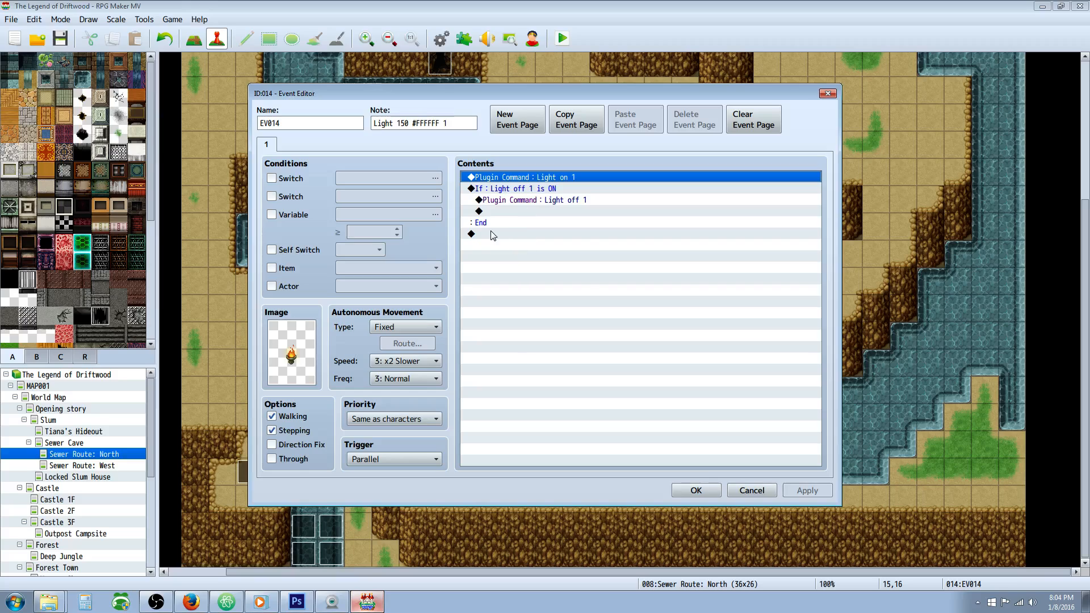
{"action": "double_click", "coordinate": [492, 234]}
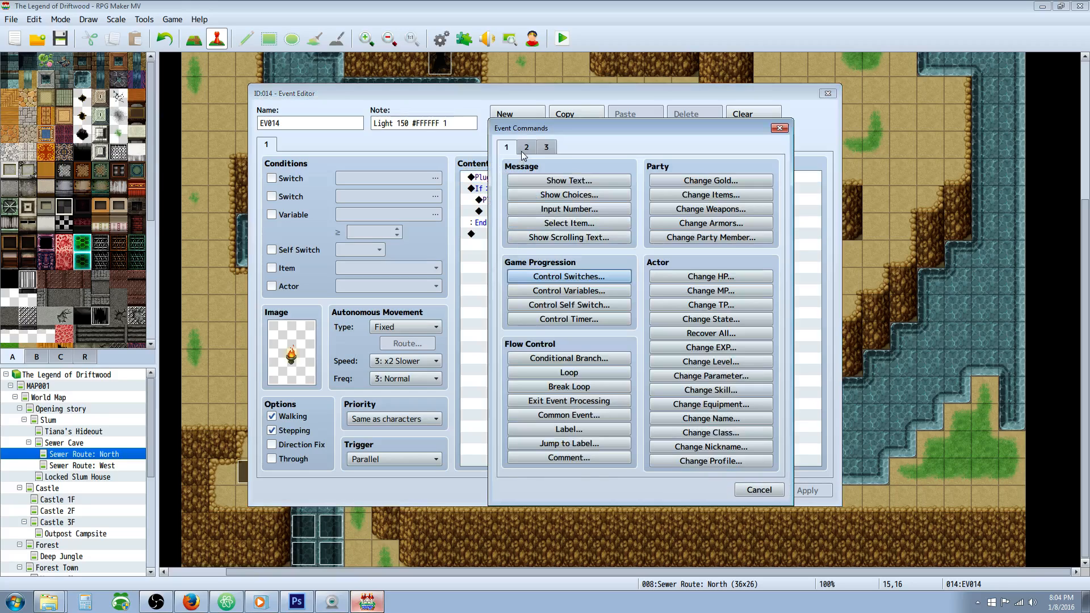
{"action": "left_click", "coordinate": [547, 146]}
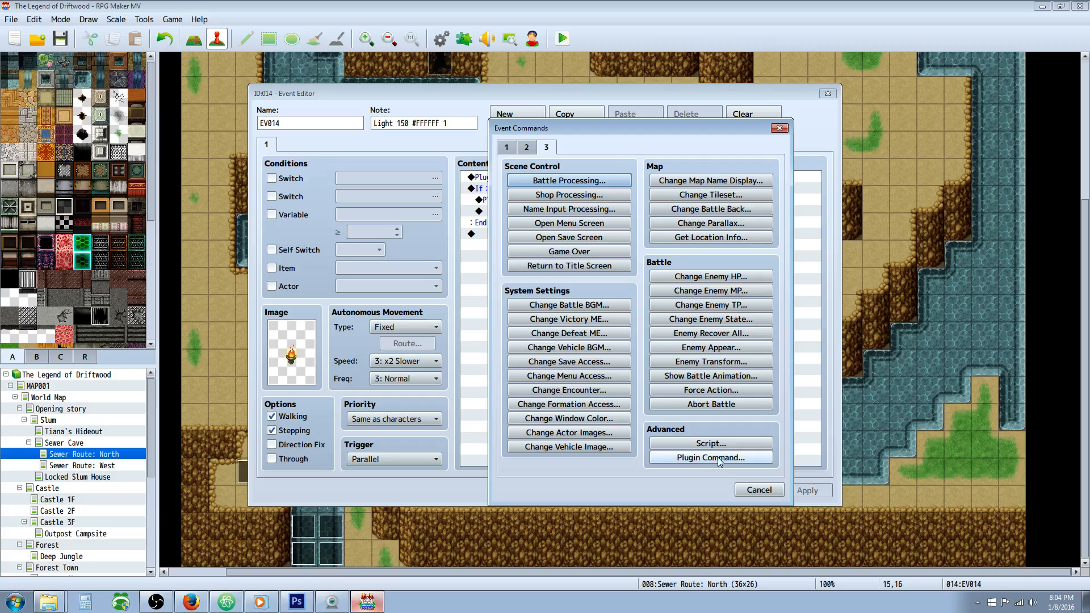
{"action": "left_click", "coordinate": [710, 458]}
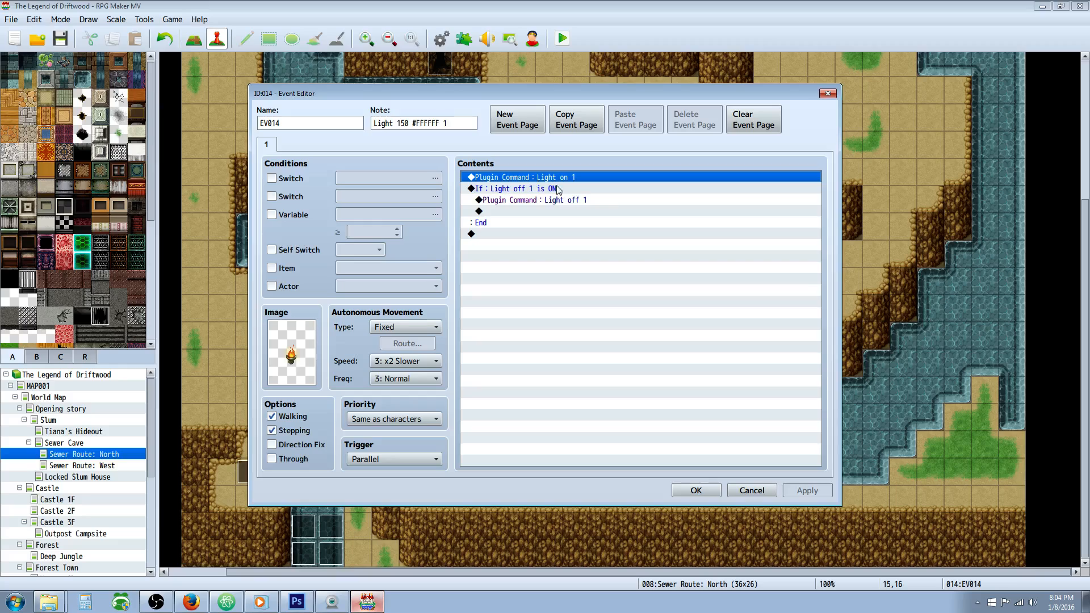
{"action": "double_click", "coordinate": [523, 176]}
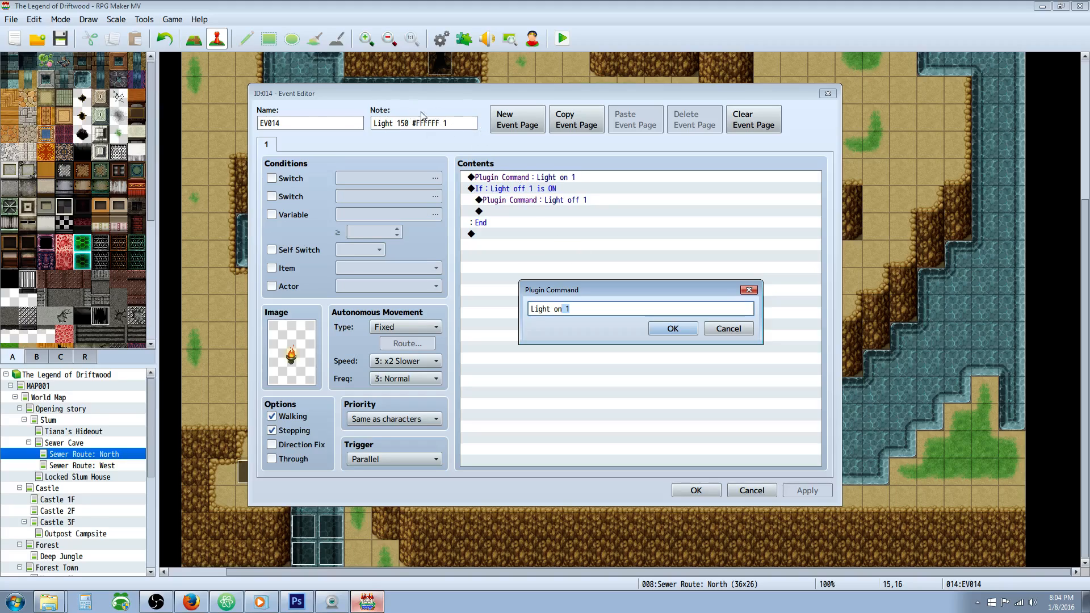
{"action": "mouse_move", "coordinate": [456, 95]}
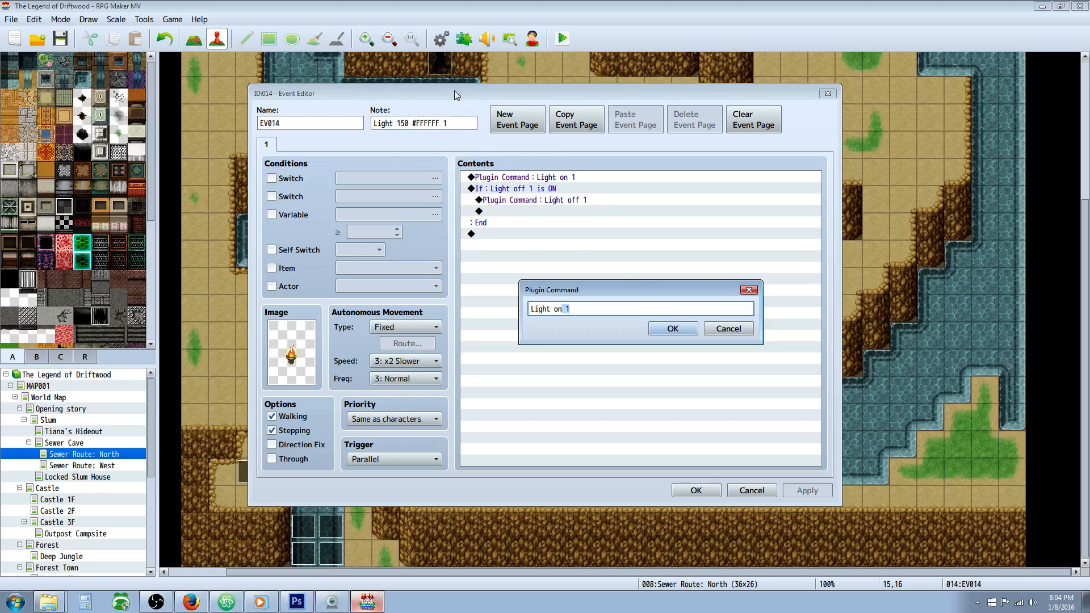
{"action": "mouse_move", "coordinate": [671, 329]}
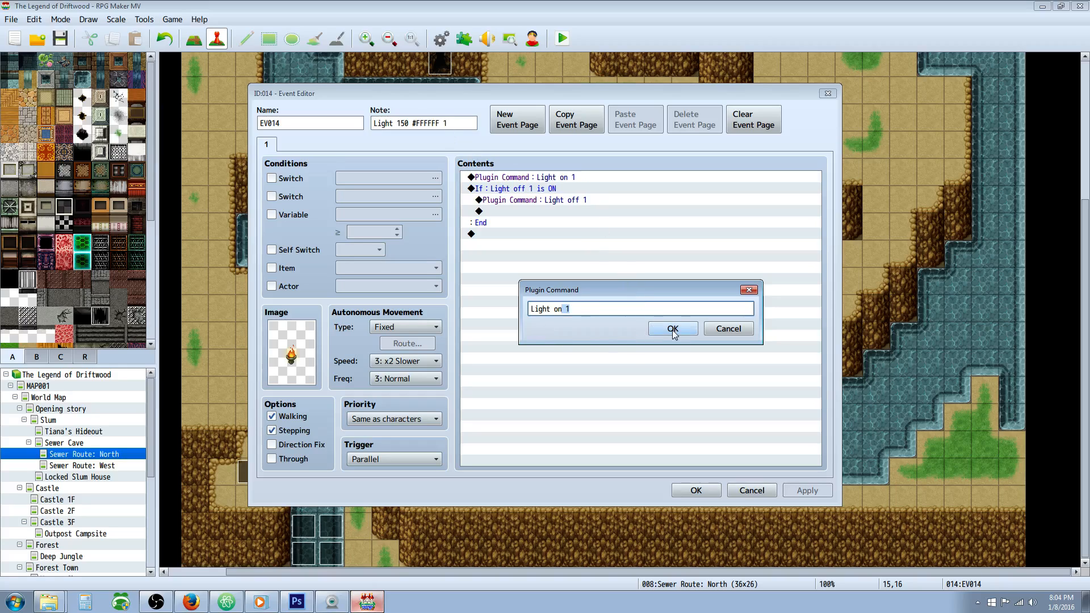
Preview a switch Conditional Branch for the Light off 1 block, then cancel without changes
{"action": "left_click", "coordinate": [672, 329]}
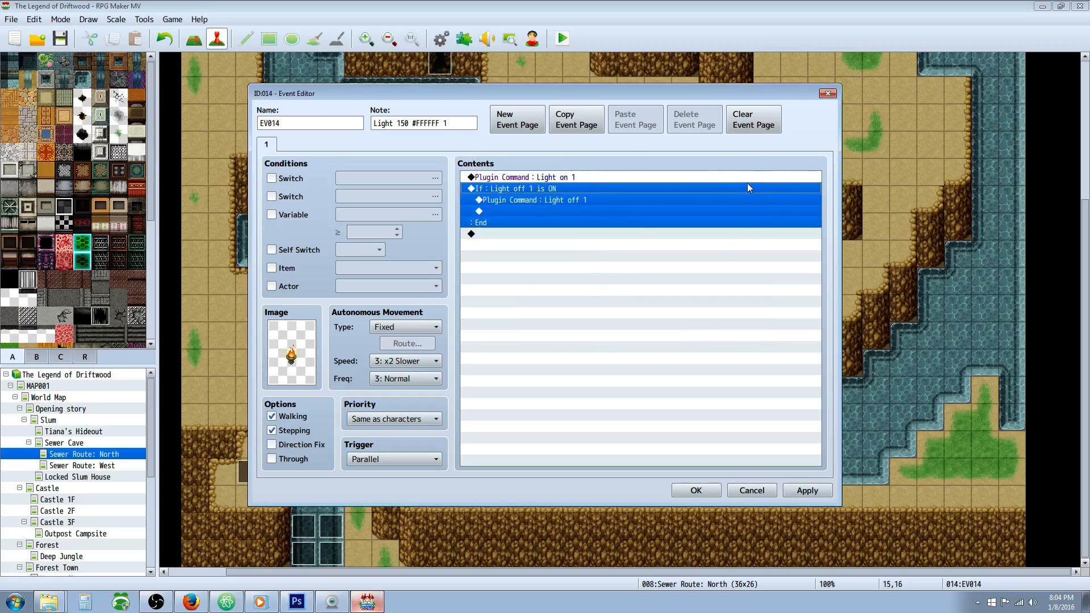
{"action": "mouse_move", "coordinate": [746, 258]}
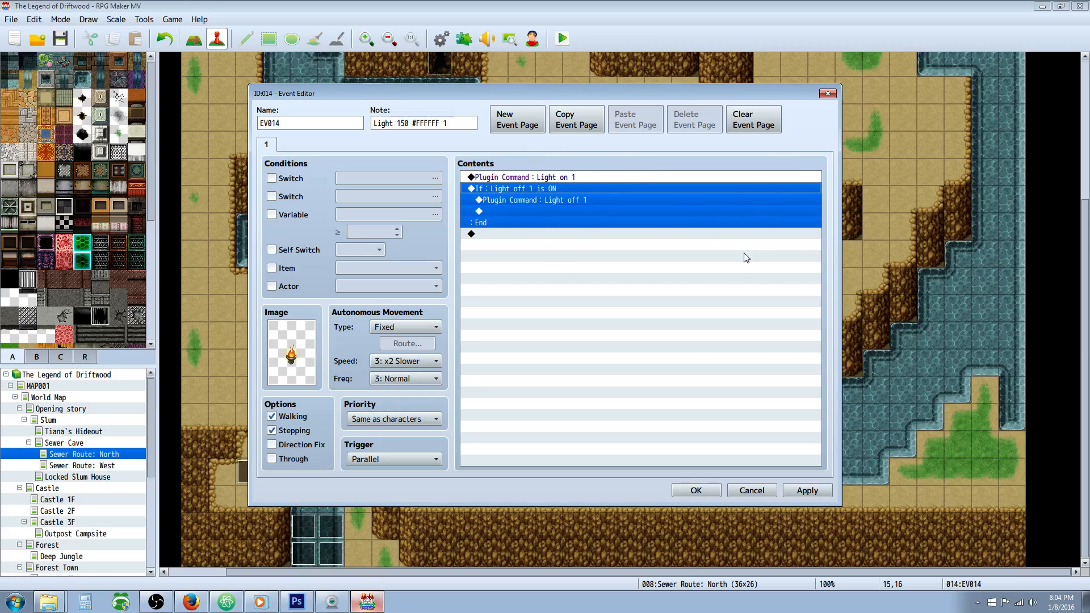
{"action": "left_click", "coordinate": [508, 341]}
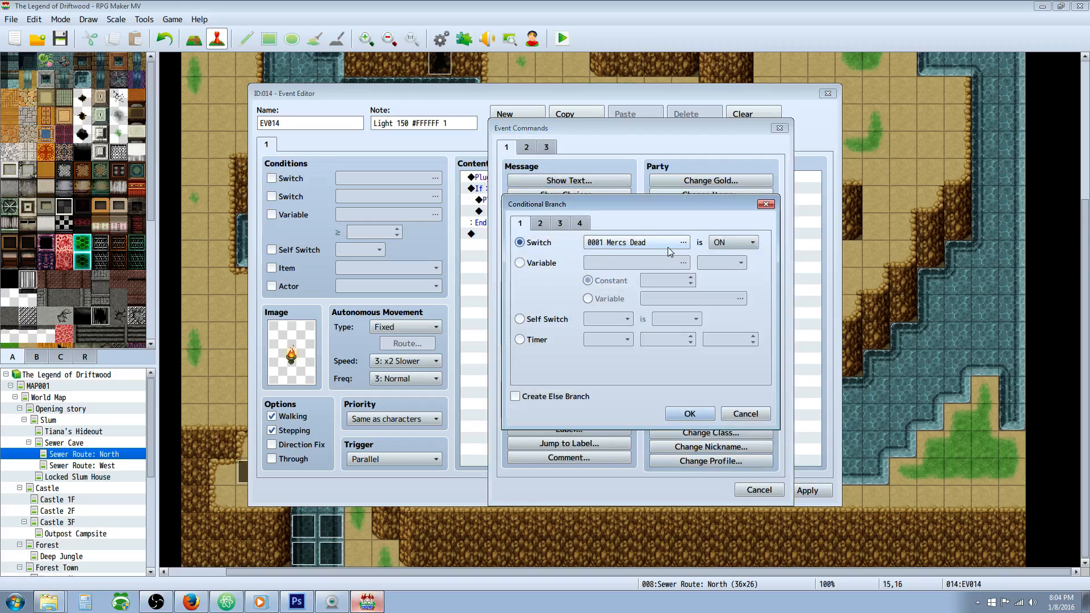
{"action": "left_click", "coordinate": [683, 242]}
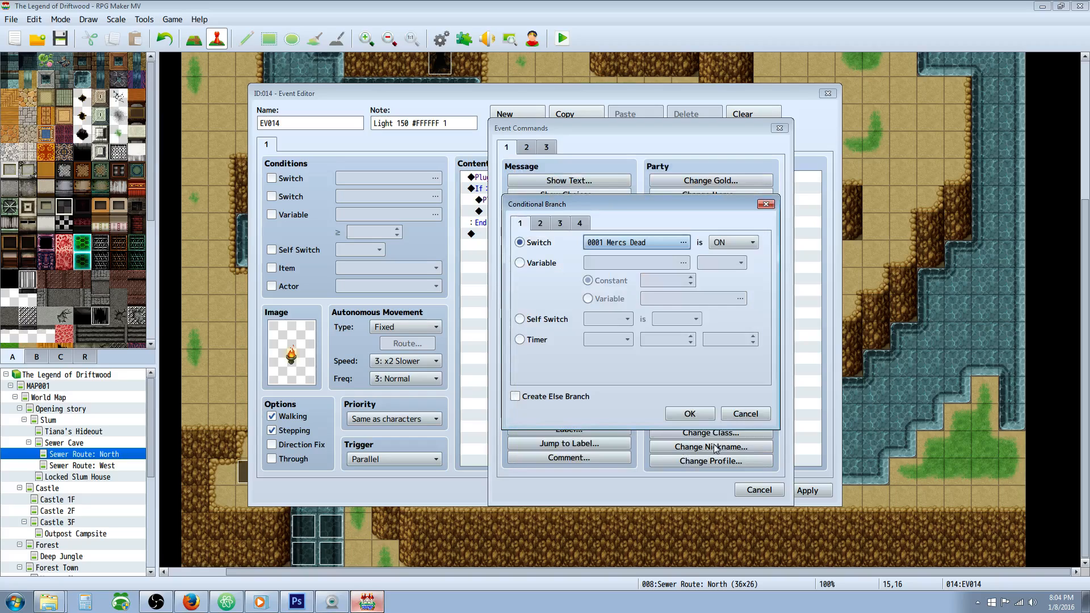
{"action": "left_click", "coordinate": [744, 413]}
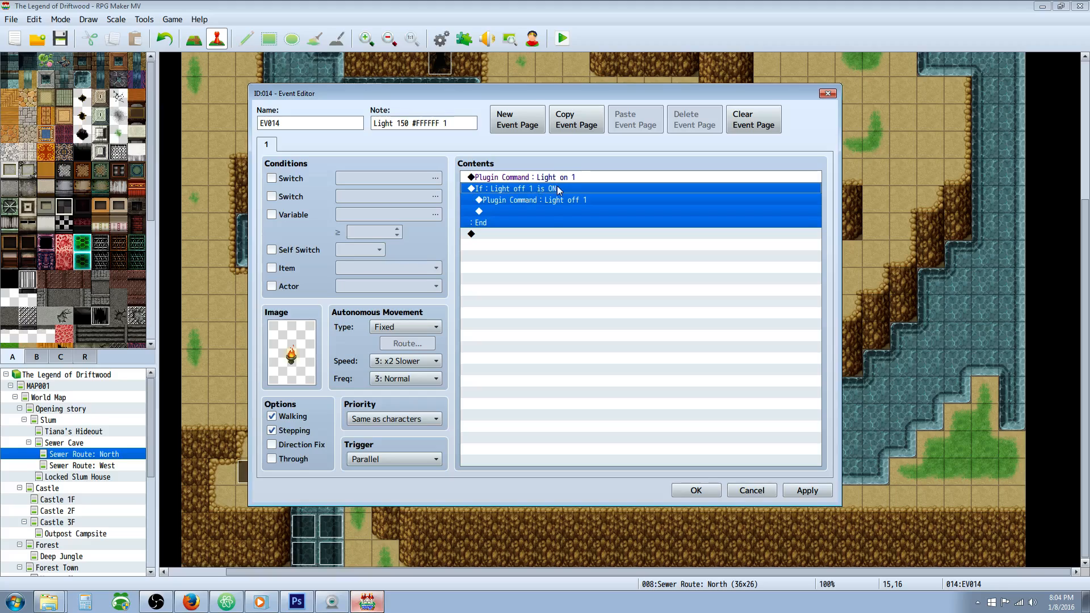
Select the Light off 1 plugin command and close torch event EV014 with OK
{"action": "left_click", "coordinate": [530, 199]}
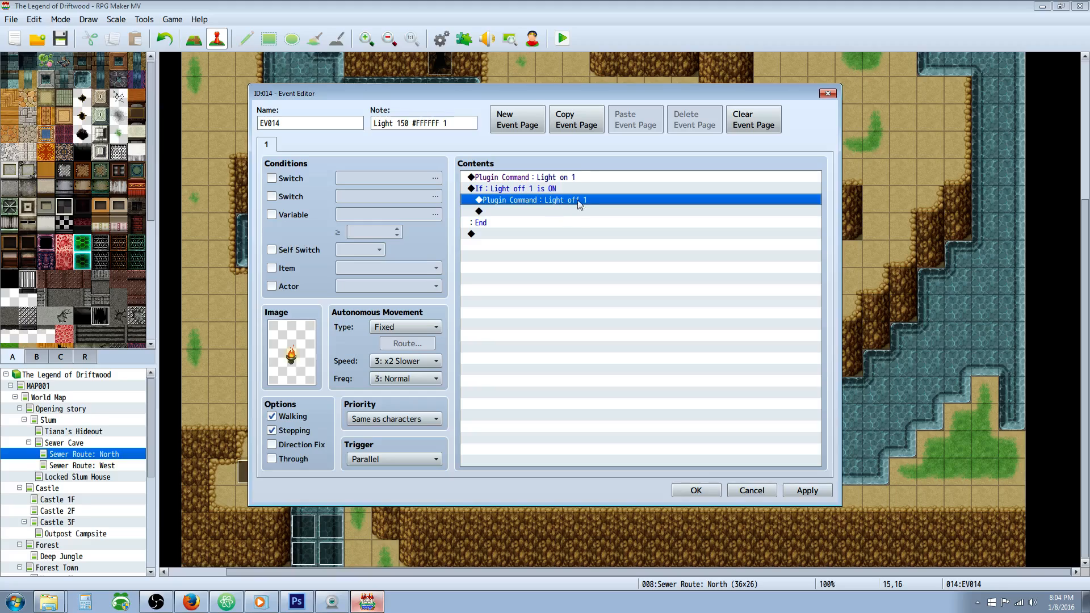
{"action": "mouse_move", "coordinate": [573, 379]}
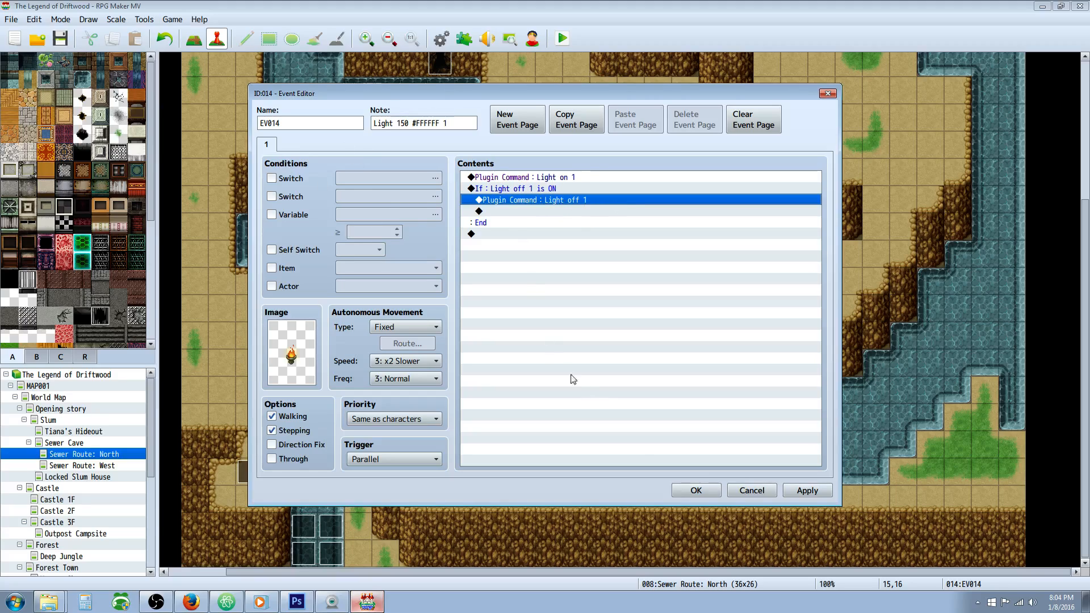
{"action": "mouse_move", "coordinate": [696, 490]}
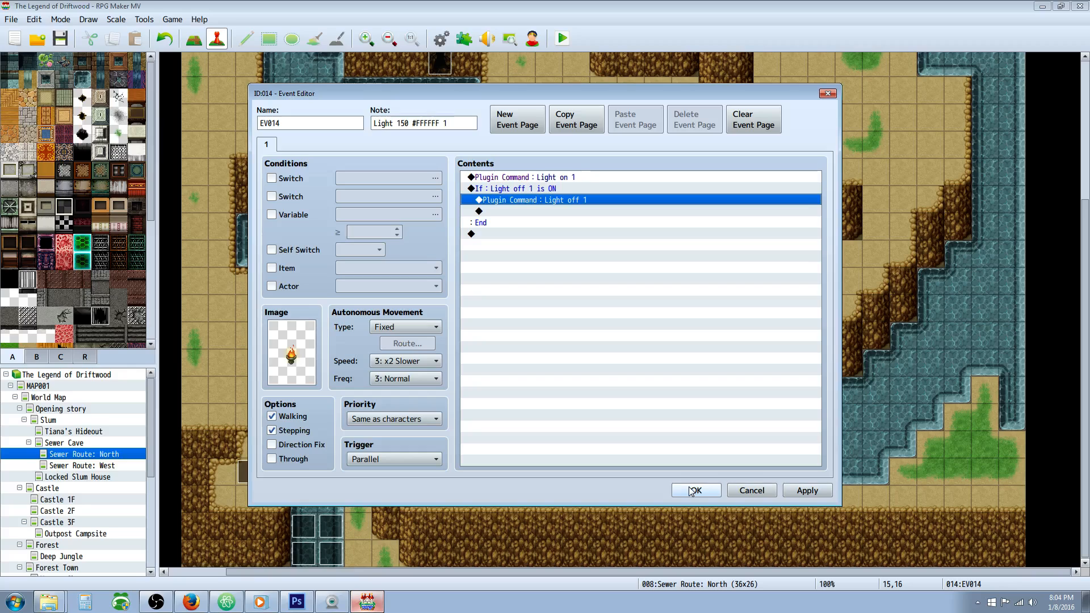
{"action": "mouse_move", "coordinate": [695, 490]}
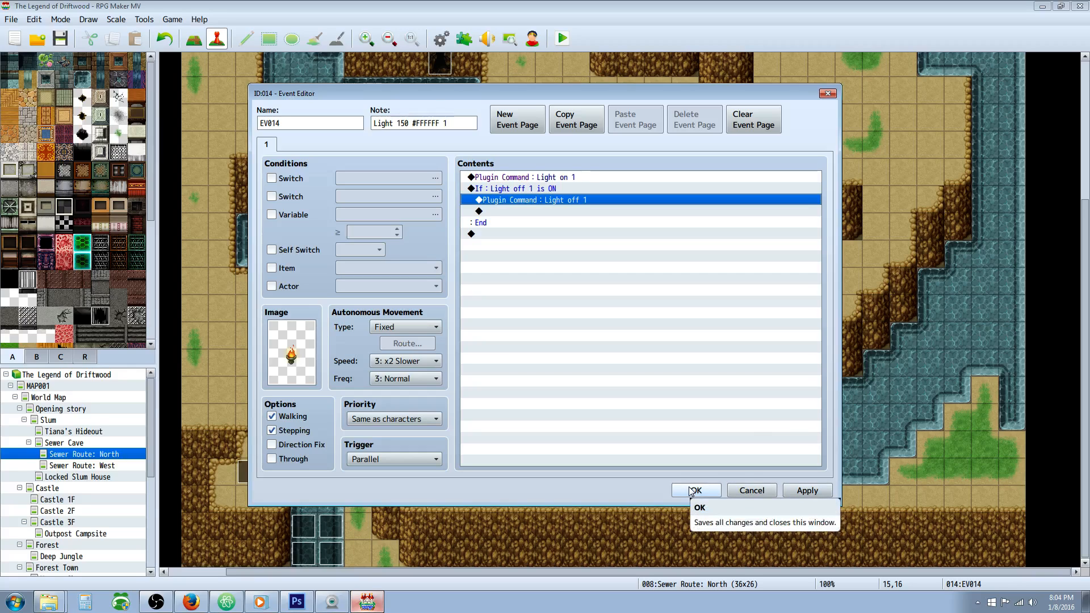
{"action": "left_click", "coordinate": [695, 490]}
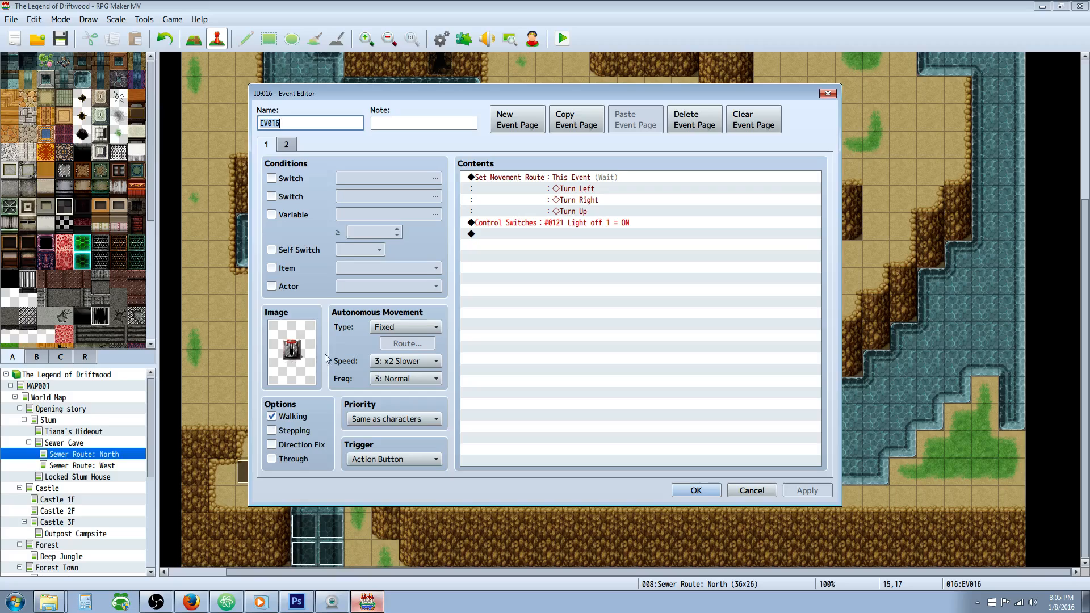
{"action": "left_click", "coordinate": [549, 176]}
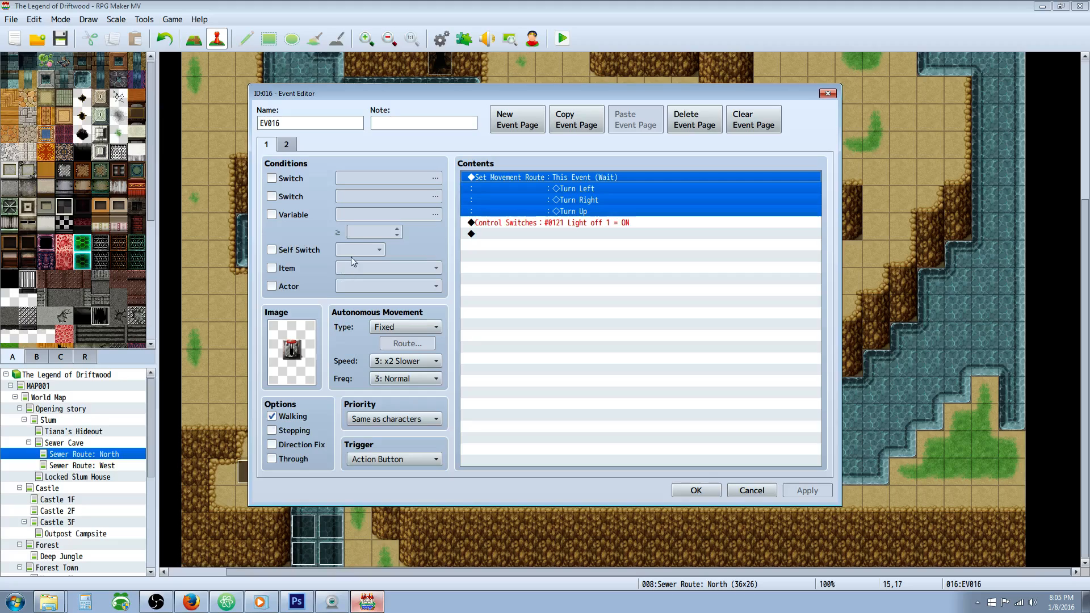
{"action": "mouse_move", "coordinate": [295, 242]}
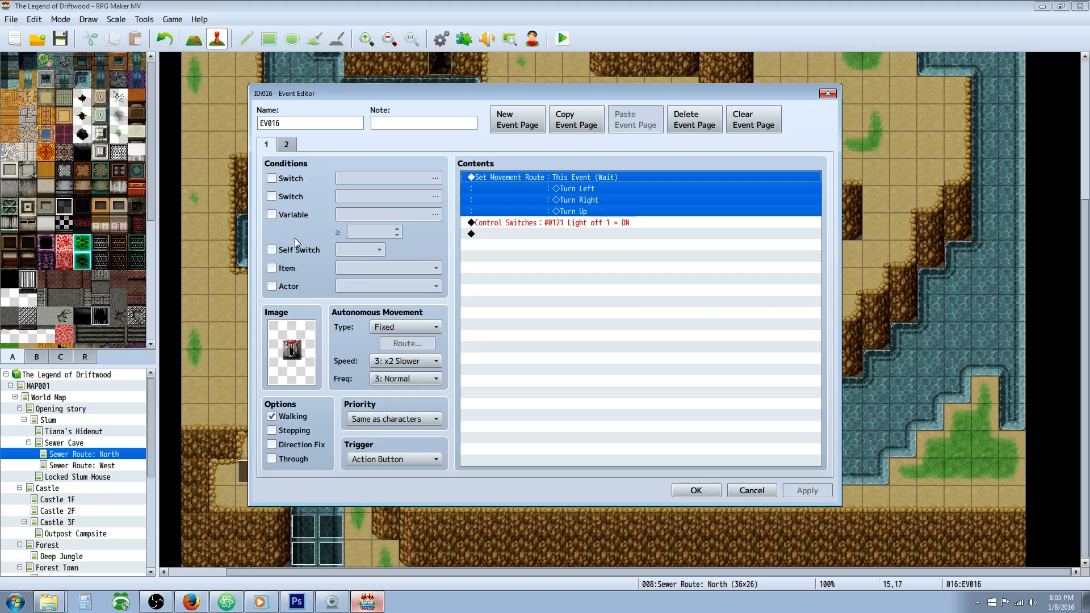
{"action": "mouse_move", "coordinate": [310, 344]}
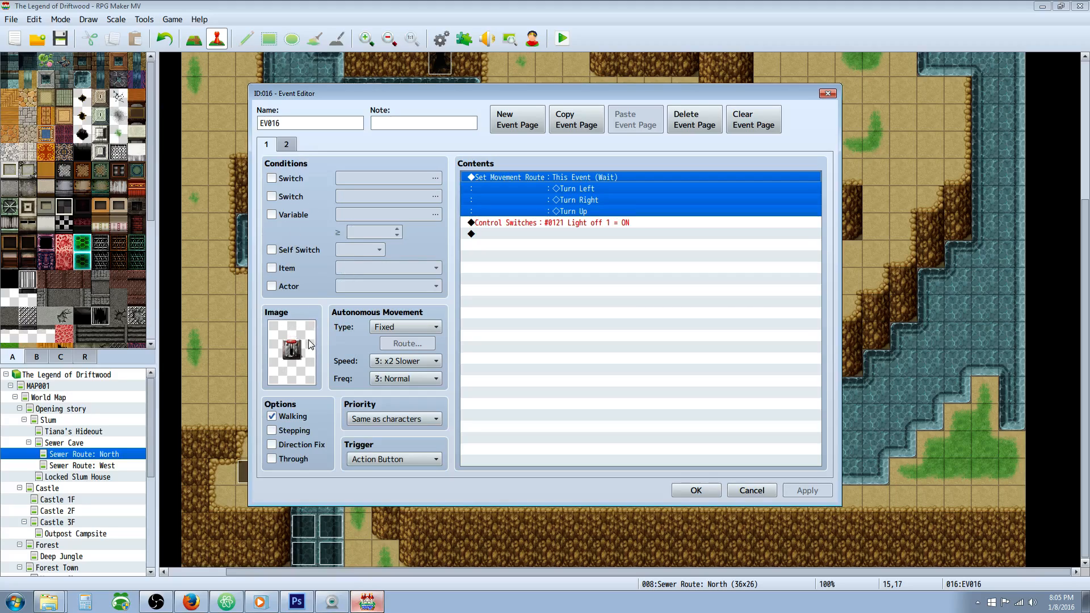
{"action": "left_click", "coordinate": [549, 222]}
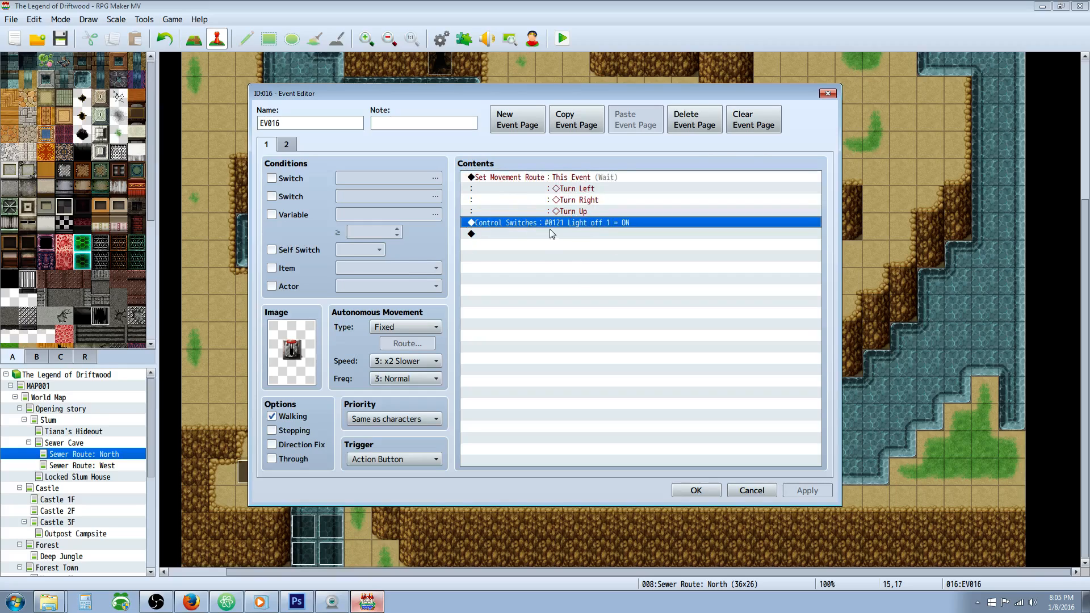
{"action": "mouse_move", "coordinate": [621, 228]}
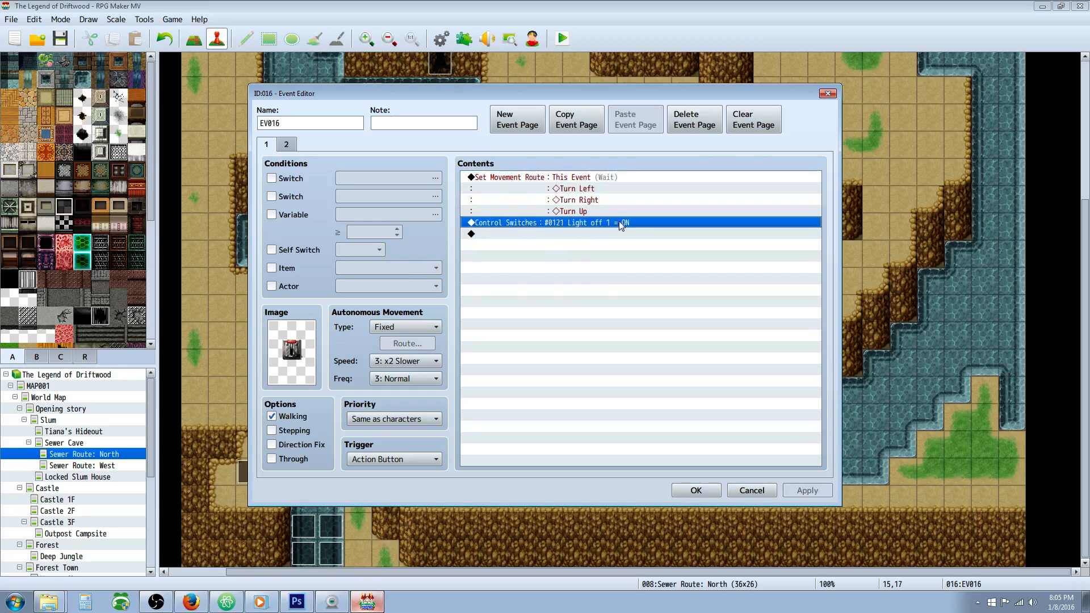
{"action": "mouse_move", "coordinate": [606, 223]}
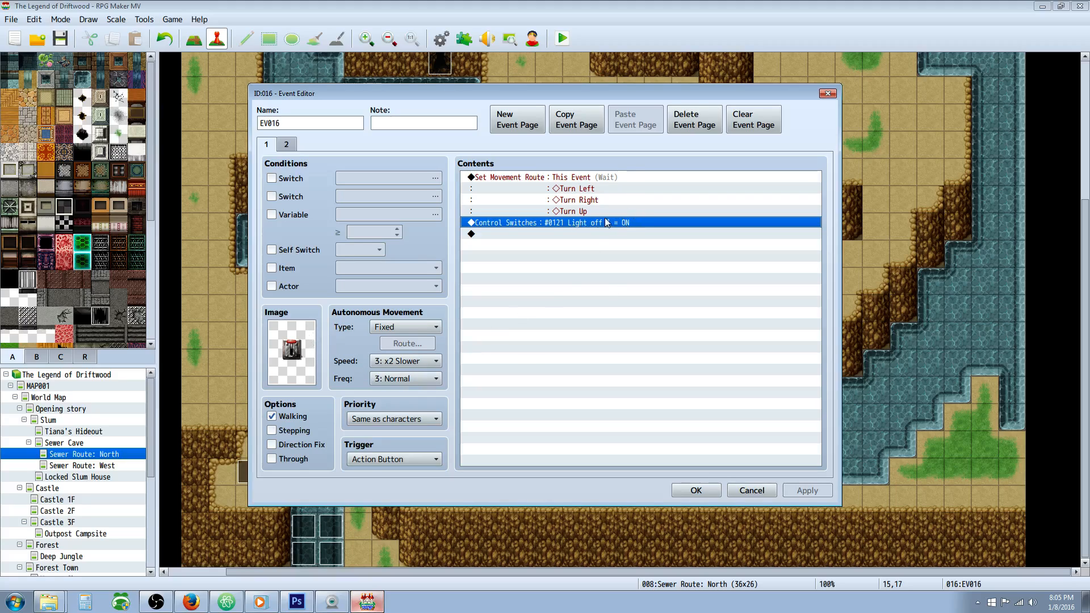
{"action": "mouse_move", "coordinate": [290, 347]}
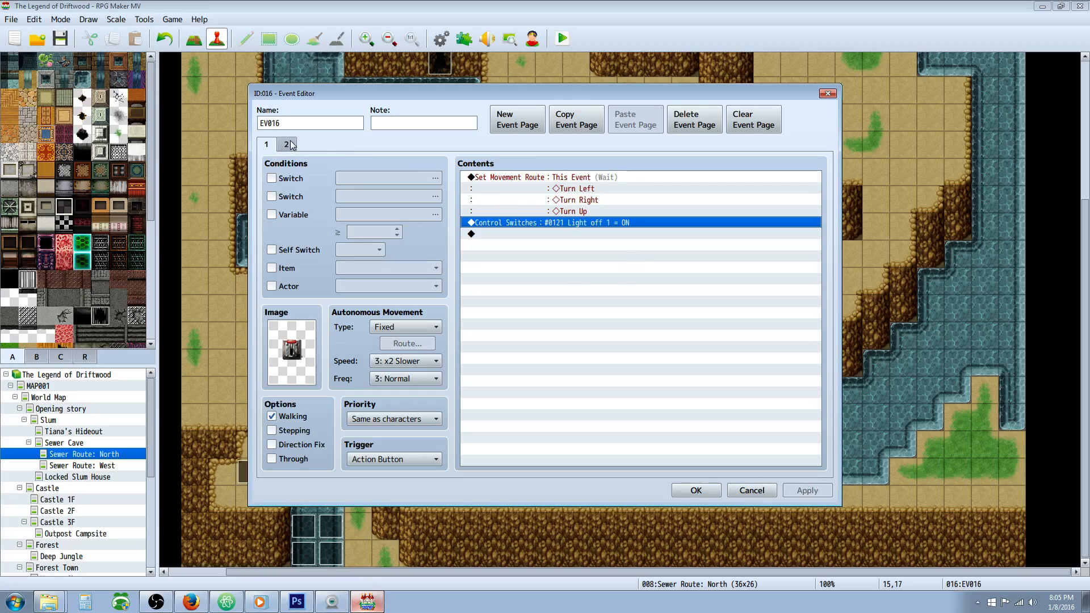
Compare EV016's pages, checking page 2's Light off 1 condition and its switch-OFF command
{"action": "left_click", "coordinate": [286, 144]}
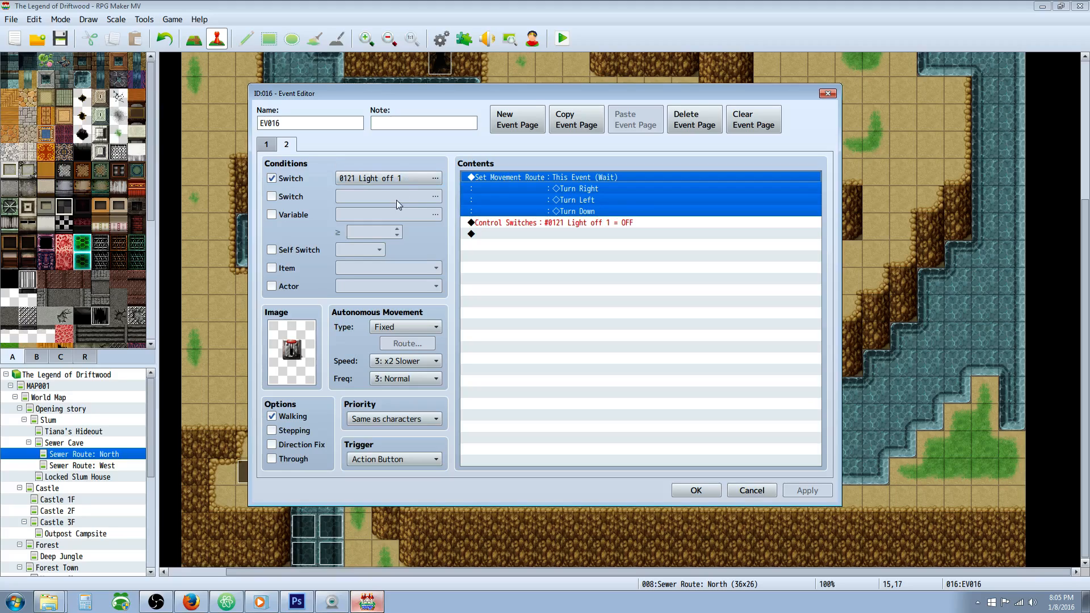
{"action": "mouse_move", "coordinate": [299, 165]}
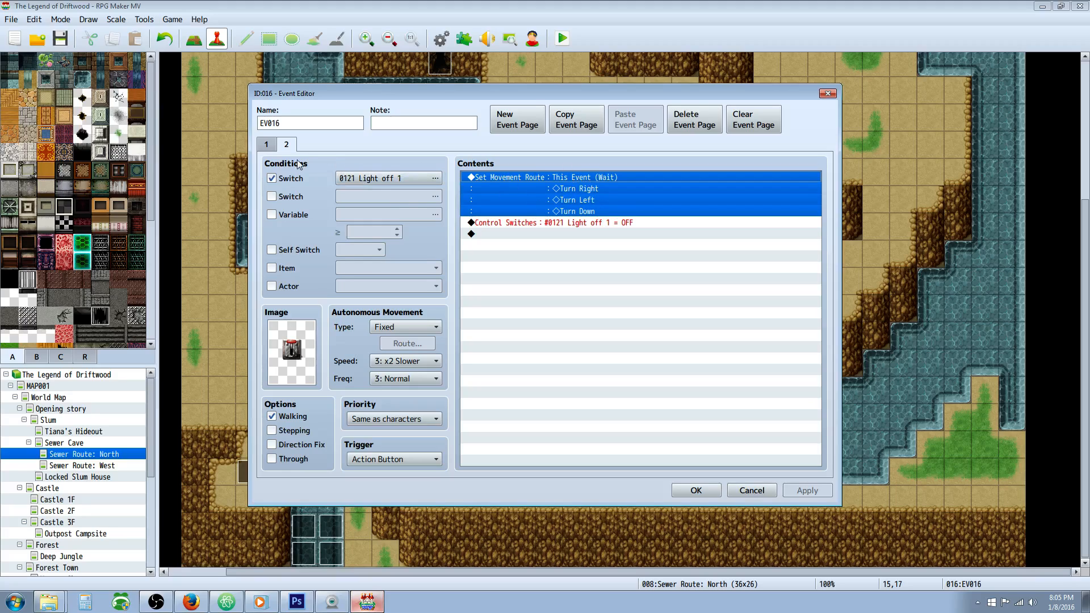
{"action": "left_click", "coordinate": [266, 144]}
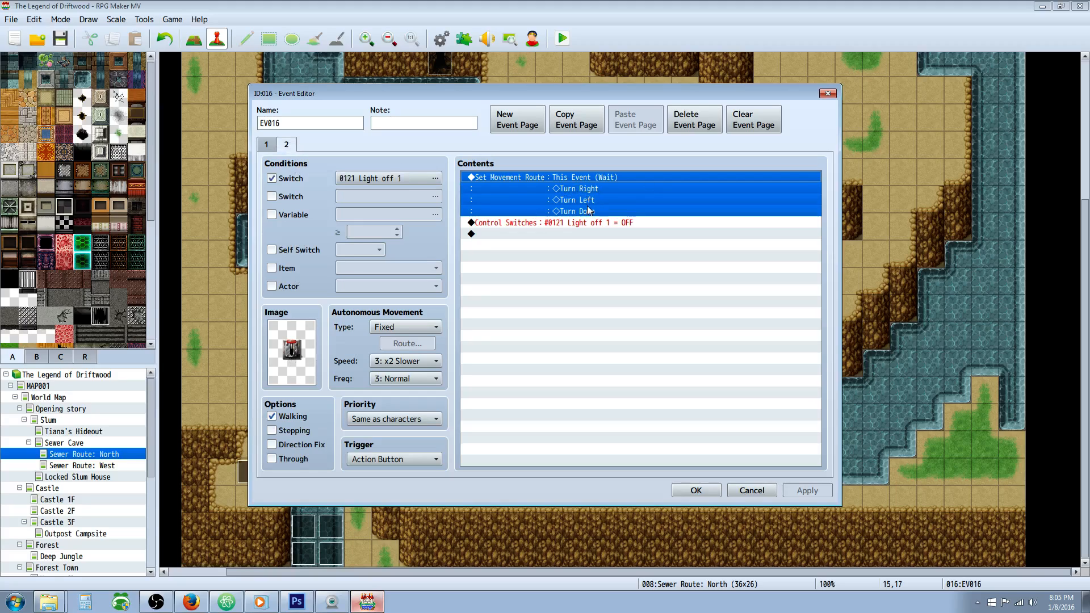
{"action": "mouse_move", "coordinate": [536, 228]}
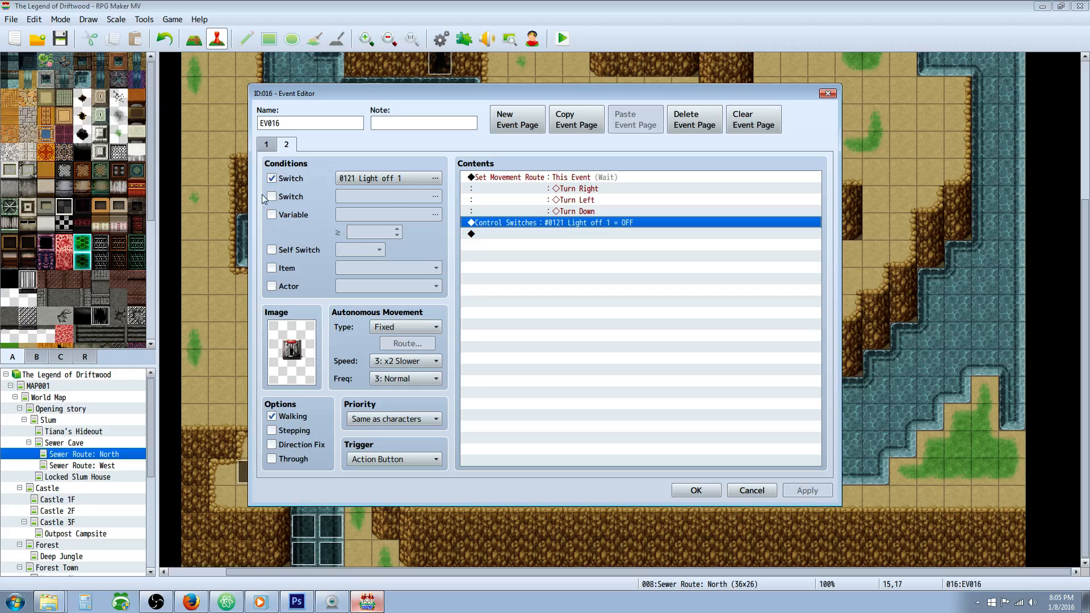
{"action": "left_click", "coordinate": [266, 144]}
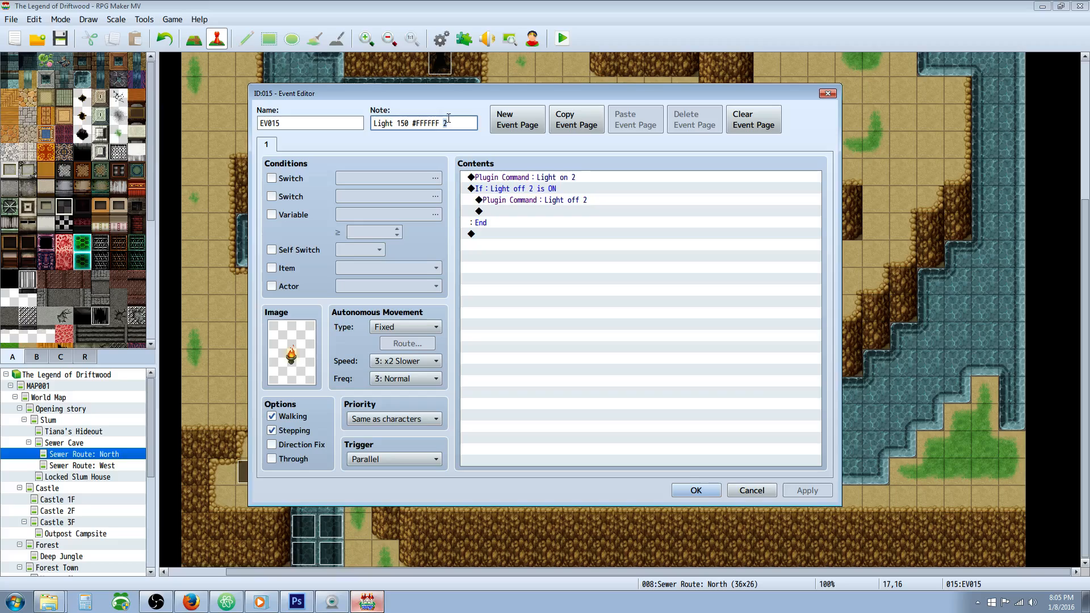
Inspect EV015's Light on 2 command, Light off 2 branch, and Light off 2 command
{"action": "left_click", "coordinate": [521, 177]}
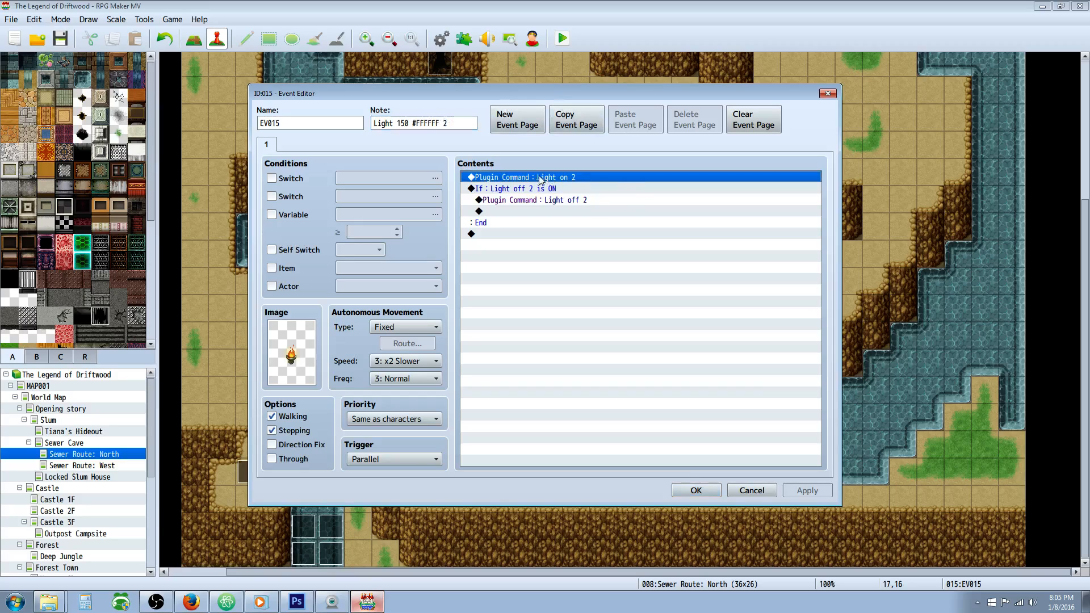
{"action": "left_click", "coordinate": [515, 189]}
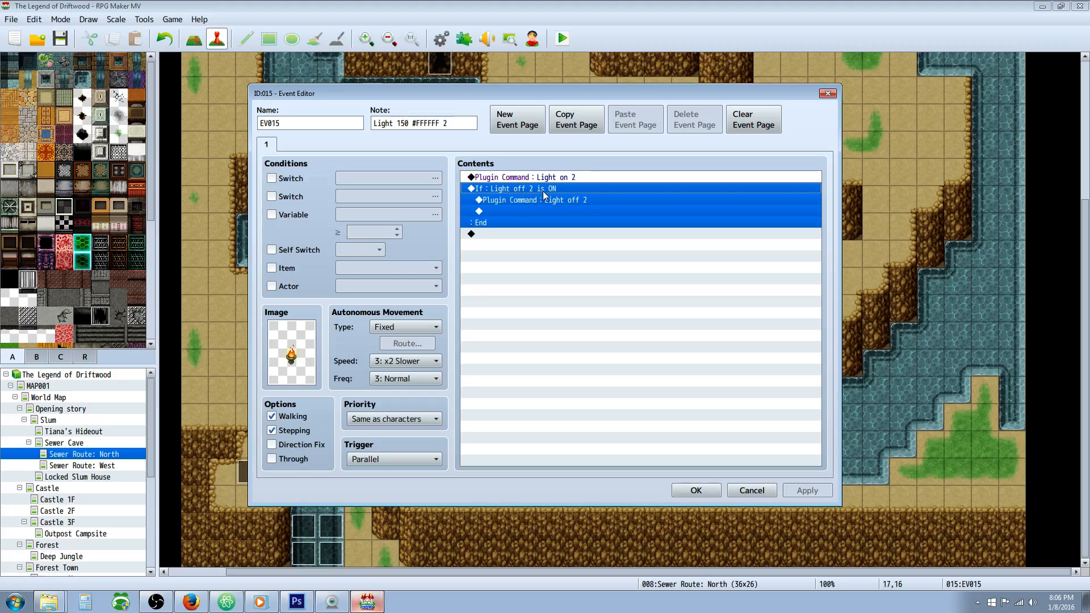
{"action": "left_click", "coordinate": [530, 199]}
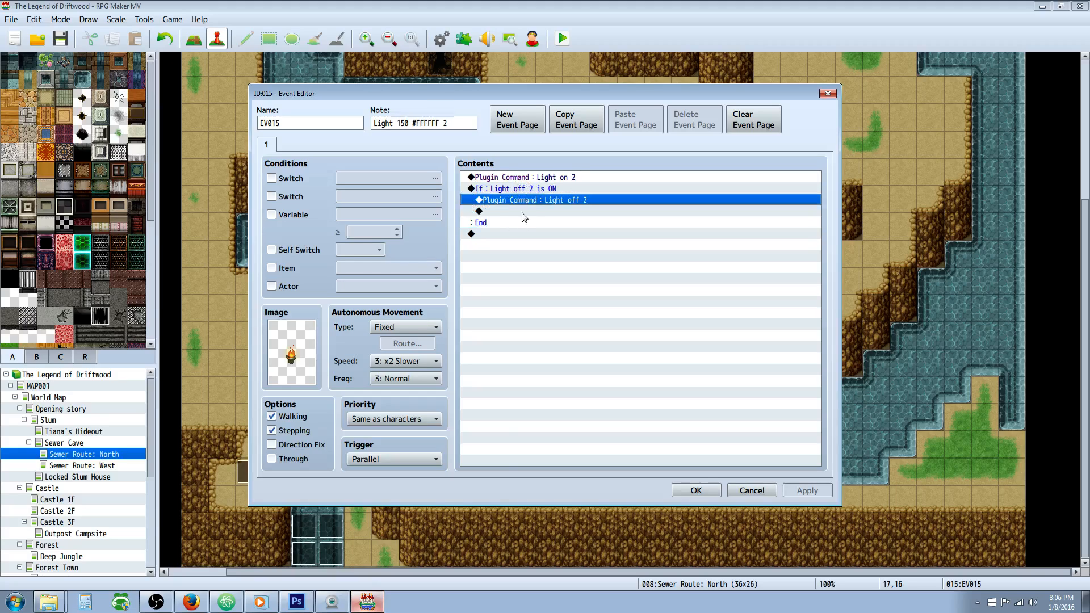
{"action": "mouse_move", "coordinate": [502, 207]}
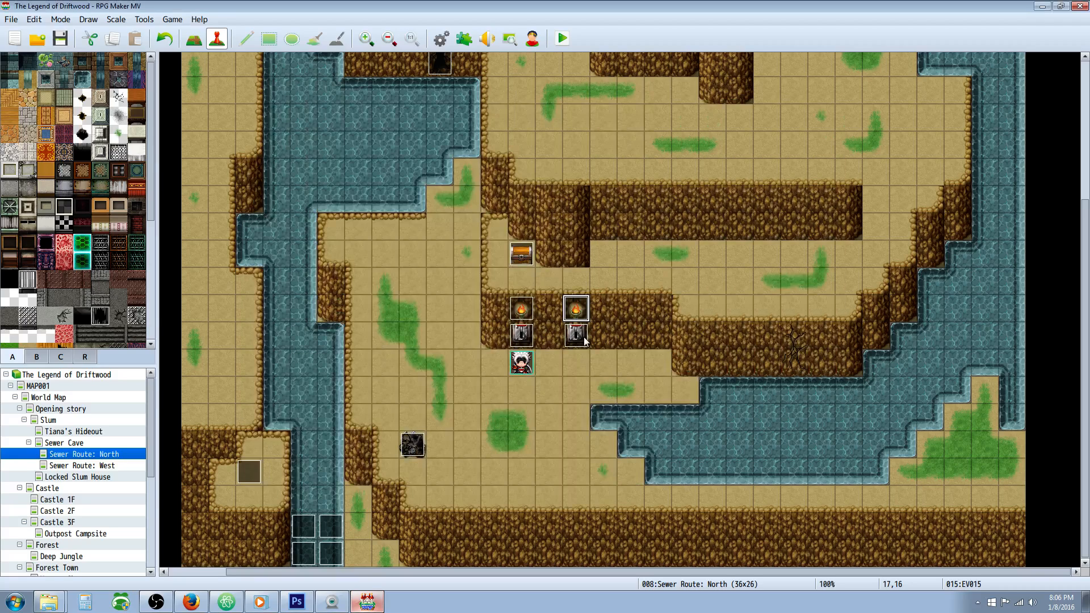
{"action": "double_click", "coordinate": [575, 335]}
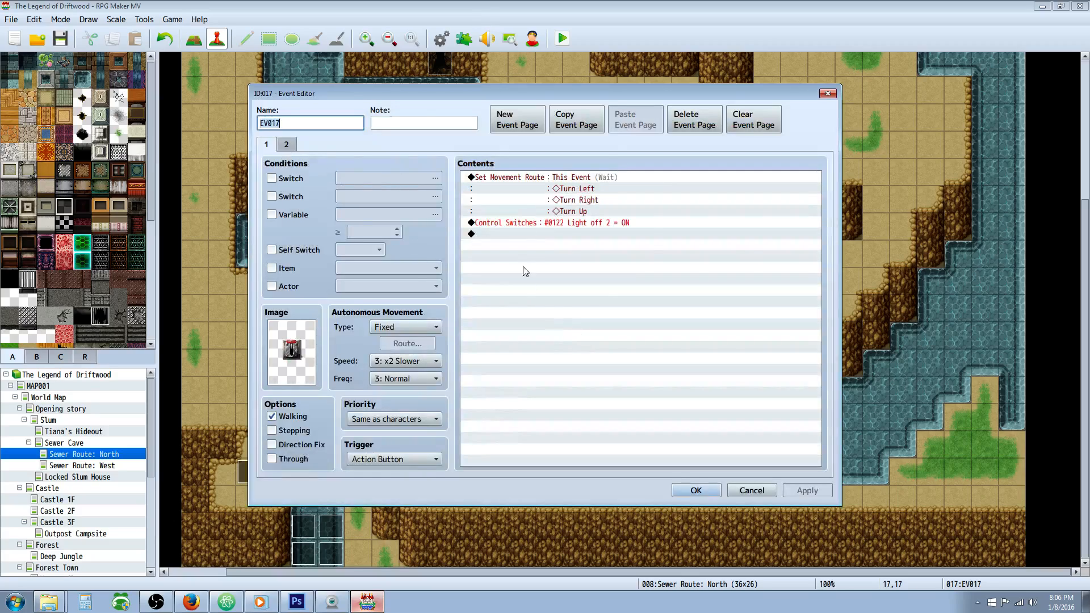
{"action": "left_click", "coordinate": [549, 223]}
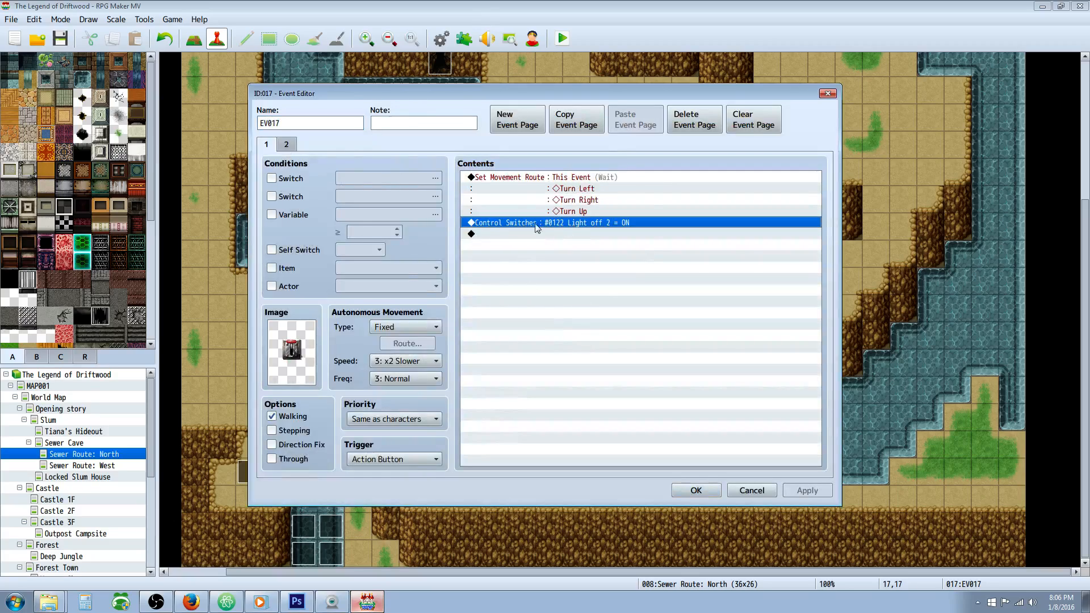
{"action": "mouse_move", "coordinate": [283, 165]}
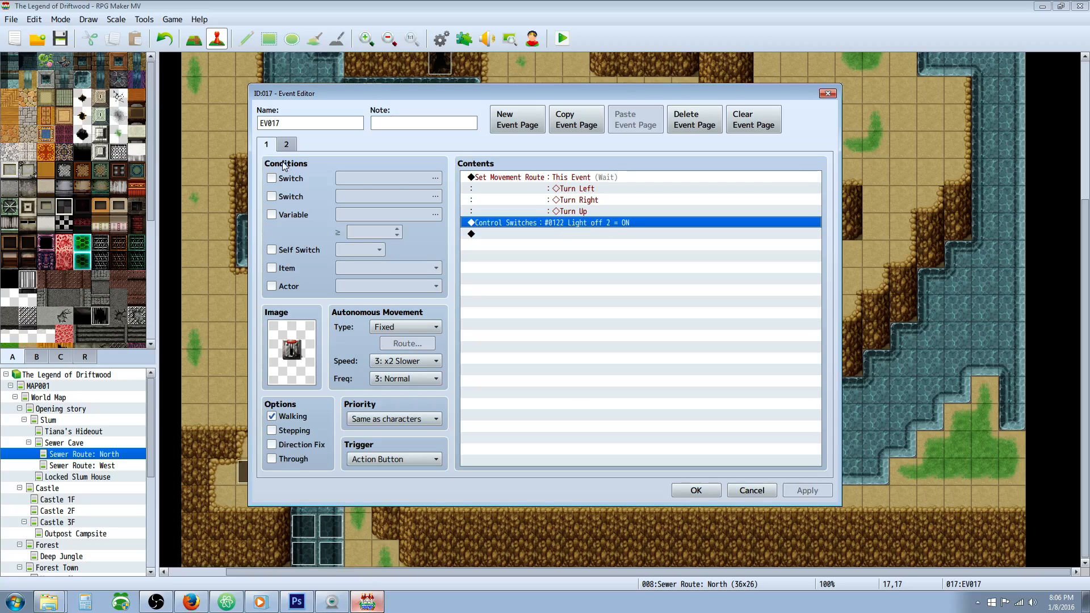
{"action": "left_click", "coordinate": [286, 144]}
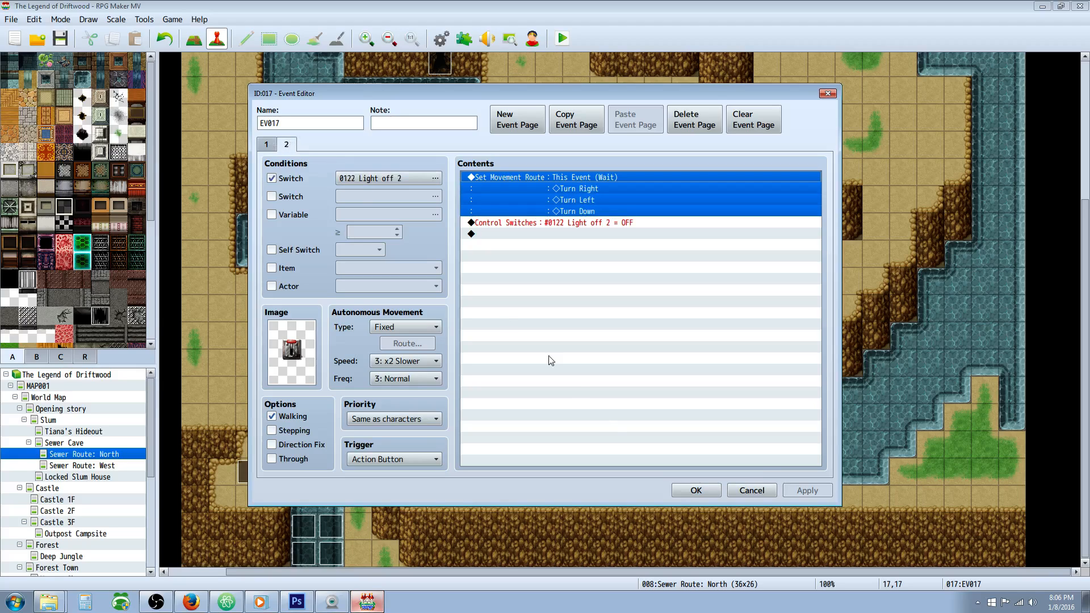
{"action": "left_click", "coordinate": [750, 490]}
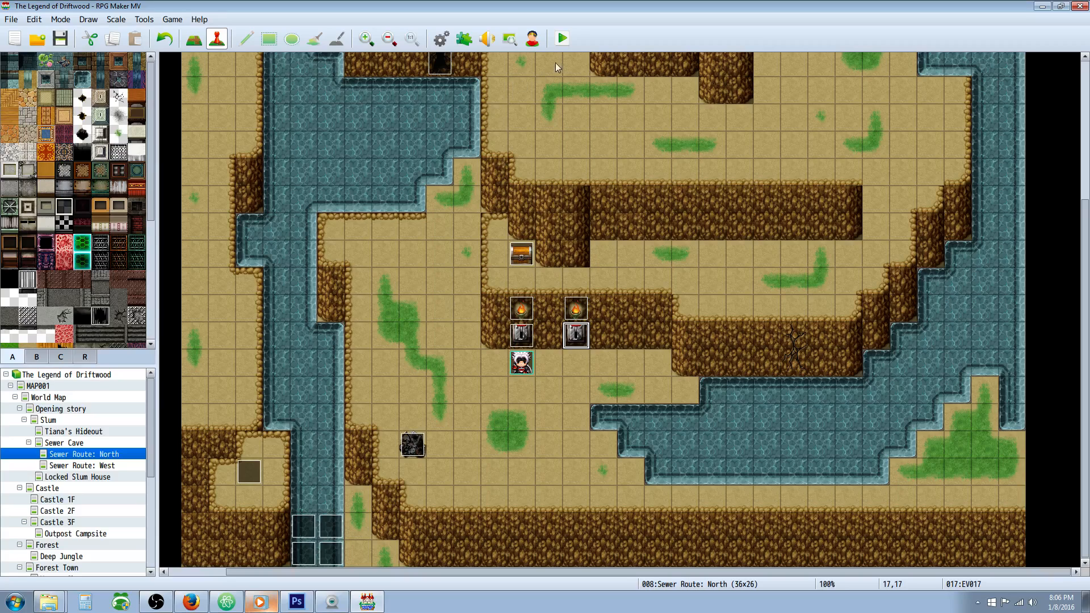
Playtest the dark cave map and pause the music in Windows Media Player
{"action": "left_click", "coordinate": [560, 38]}
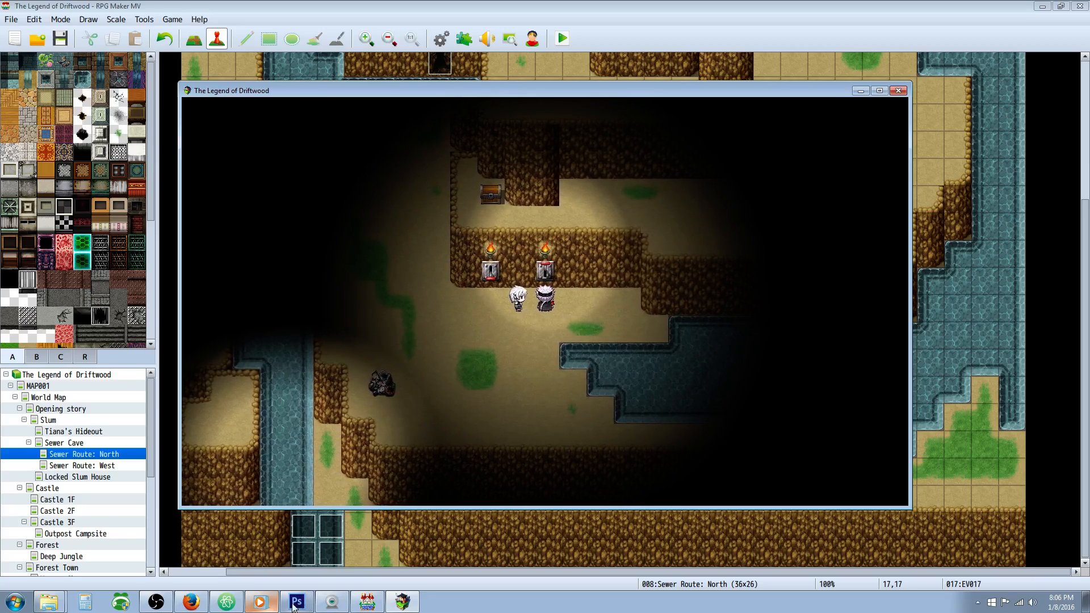
{"action": "left_click", "coordinate": [260, 602]}
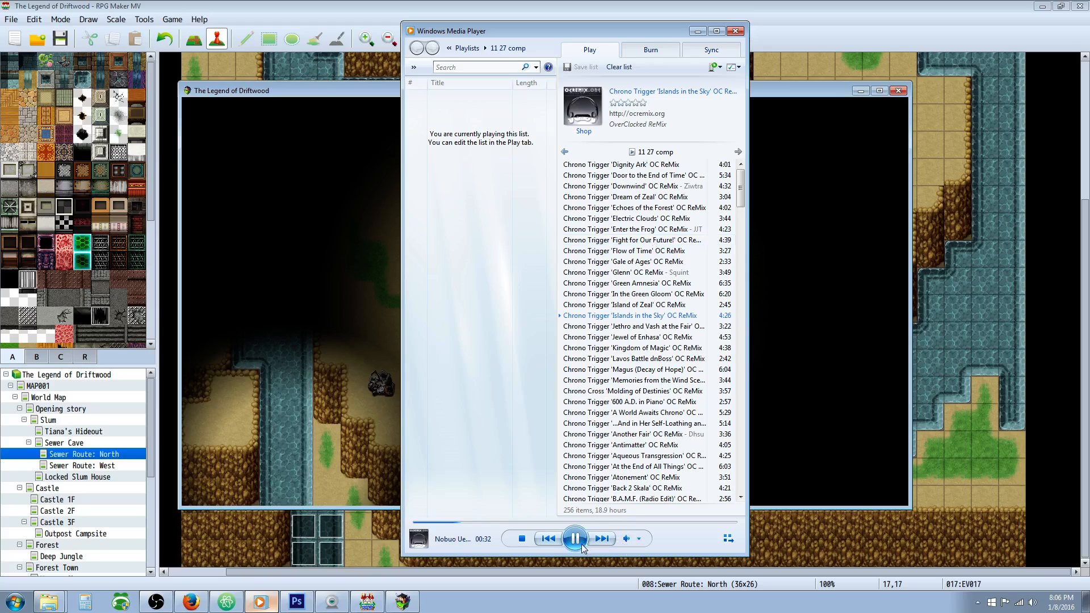
{"action": "left_click", "coordinate": [574, 538]}
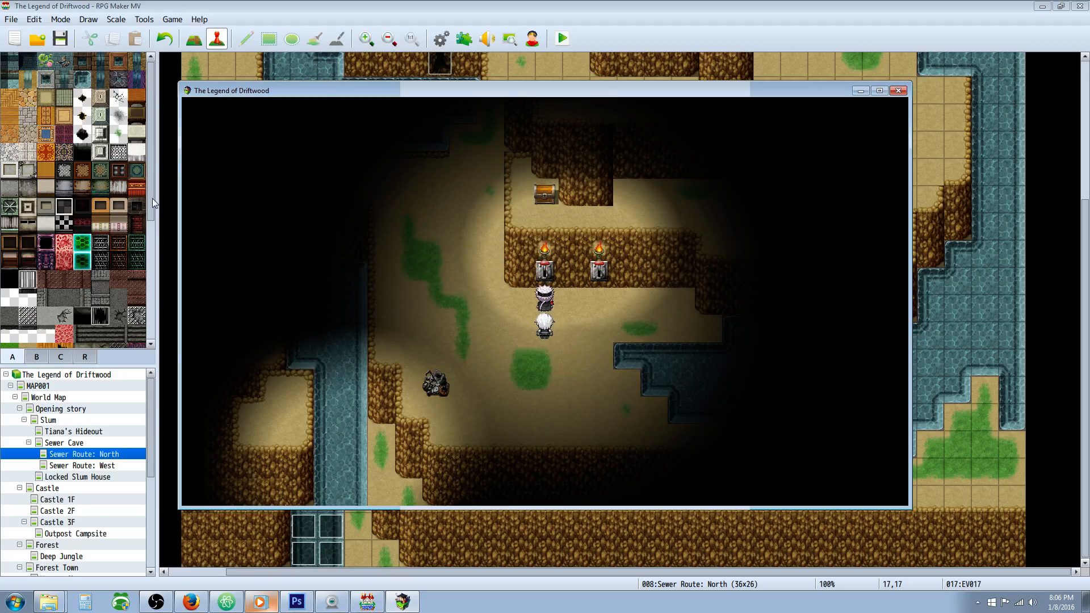
{"action": "mouse_move", "coordinate": [270, 496]}
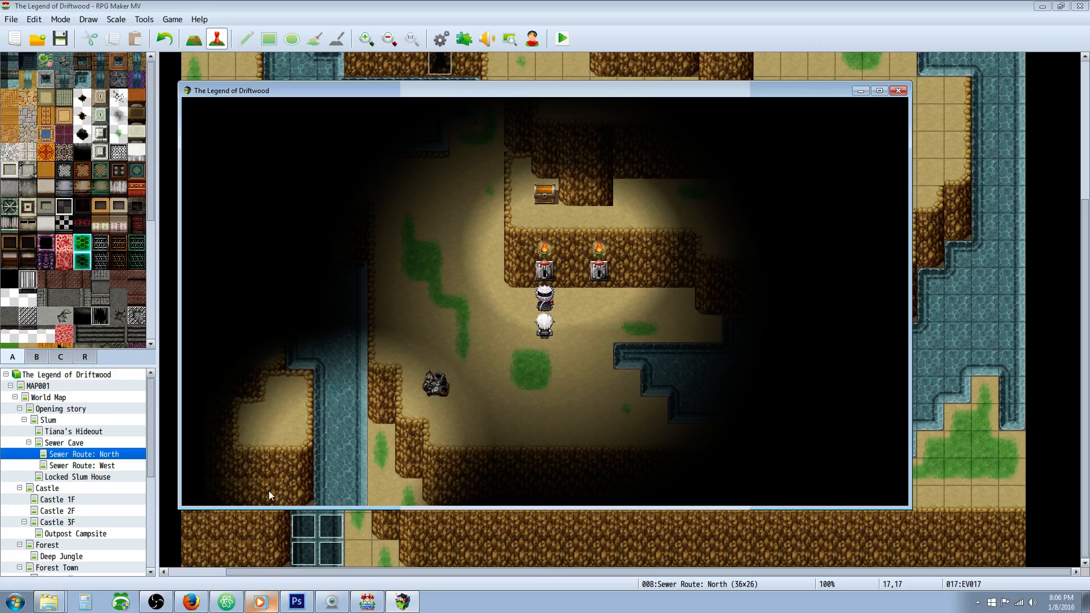
{"action": "mouse_move", "coordinate": [612, 389]}
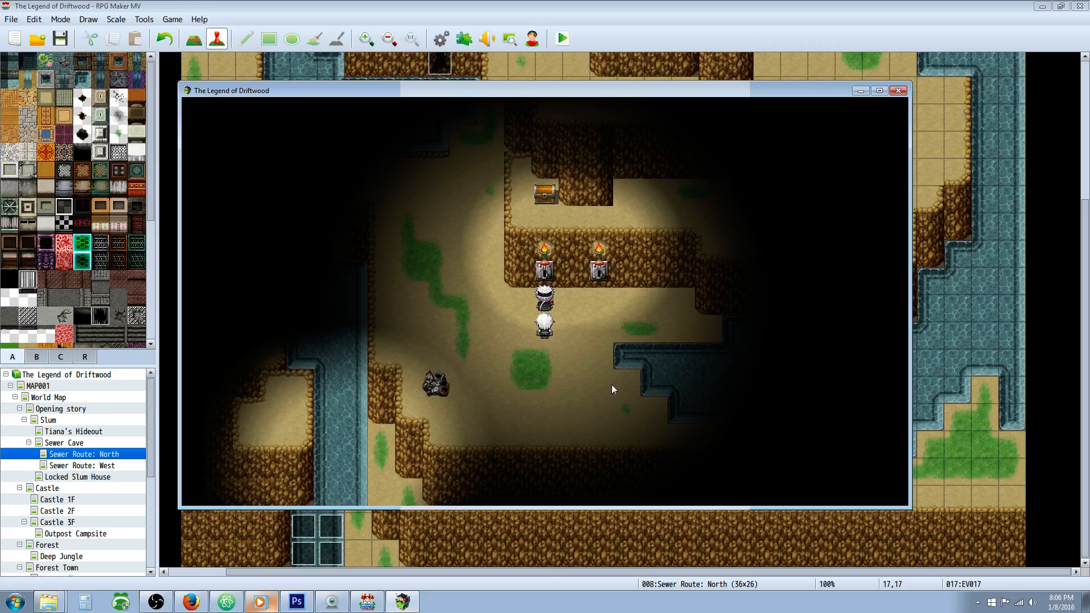
{"action": "mouse_move", "coordinate": [582, 229]}
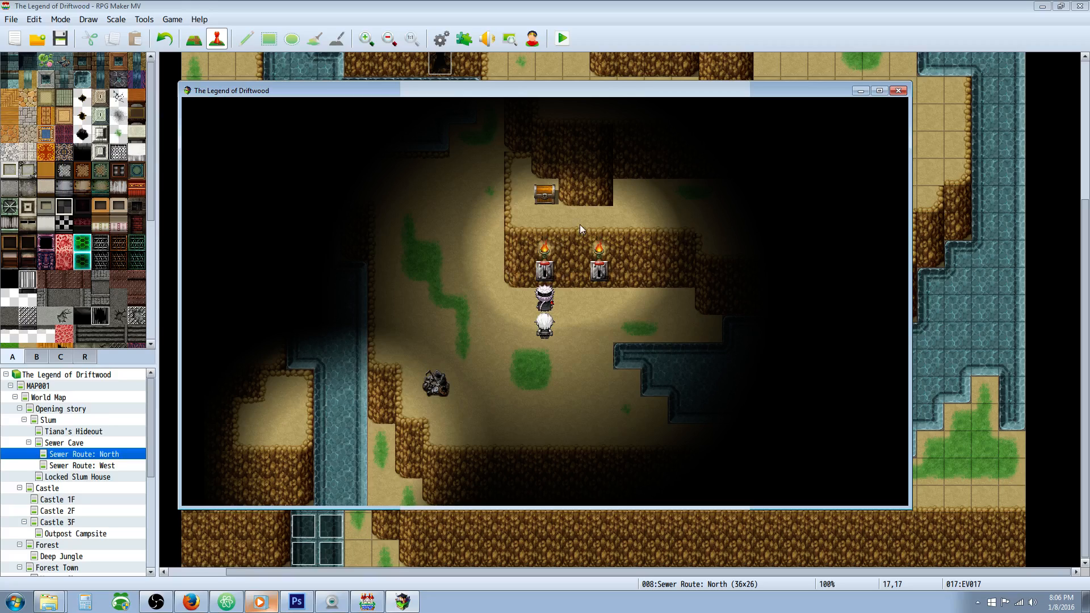